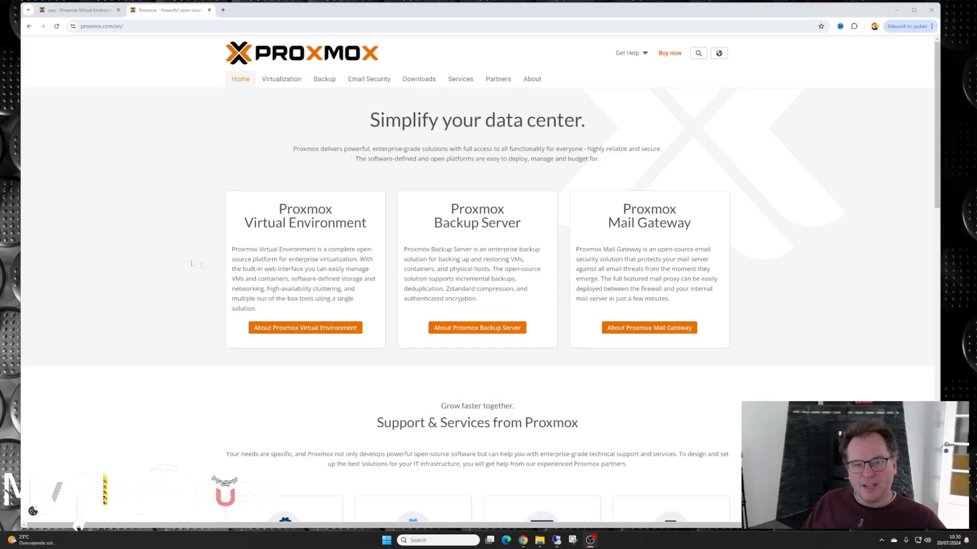
# Go to the Downloads area on proxmox.com to see the latest Proxmox releases.
pyautogui.click(79, 10)
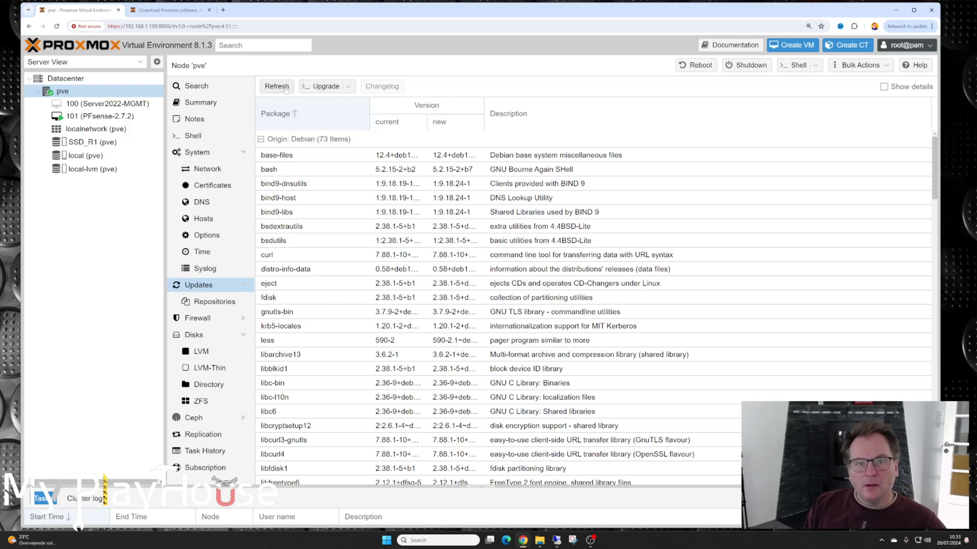
pyautogui.click(322, 86)
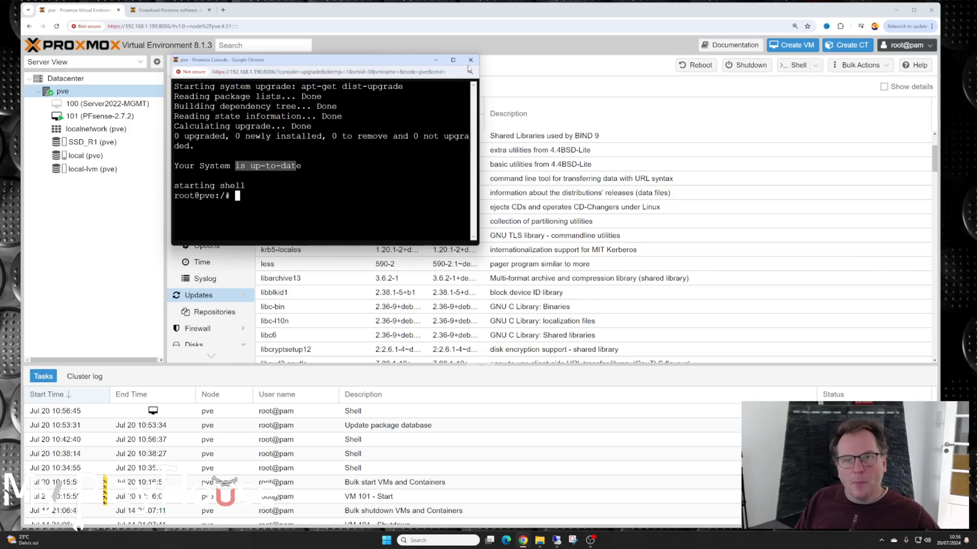
# Rerun the upgrade so node pve's console reports 0 upgraded and 'Your System is up-to-date'.
pyautogui.click(471, 60)
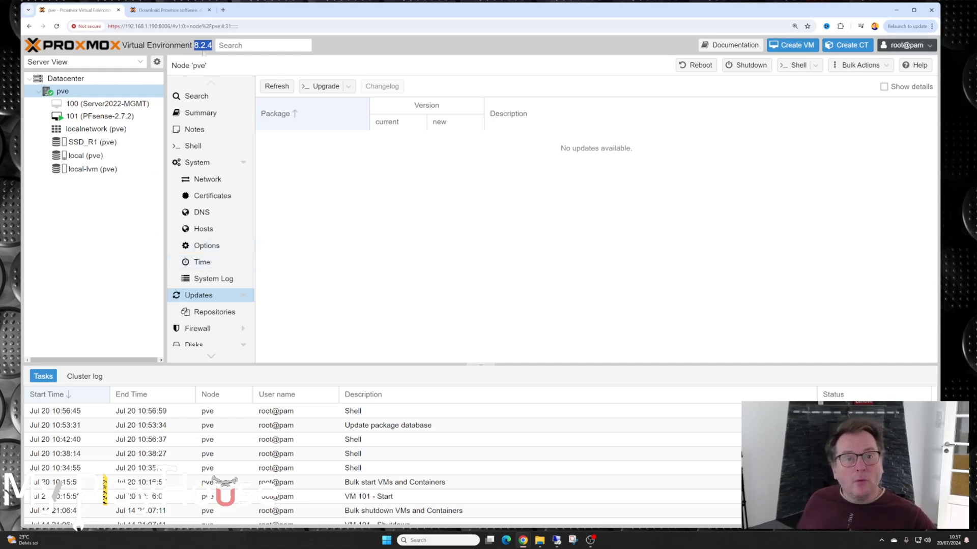
# Show node pve's Summary confirming Manager Version 8.2.4 after no updates remain.
pyautogui.click(201, 113)
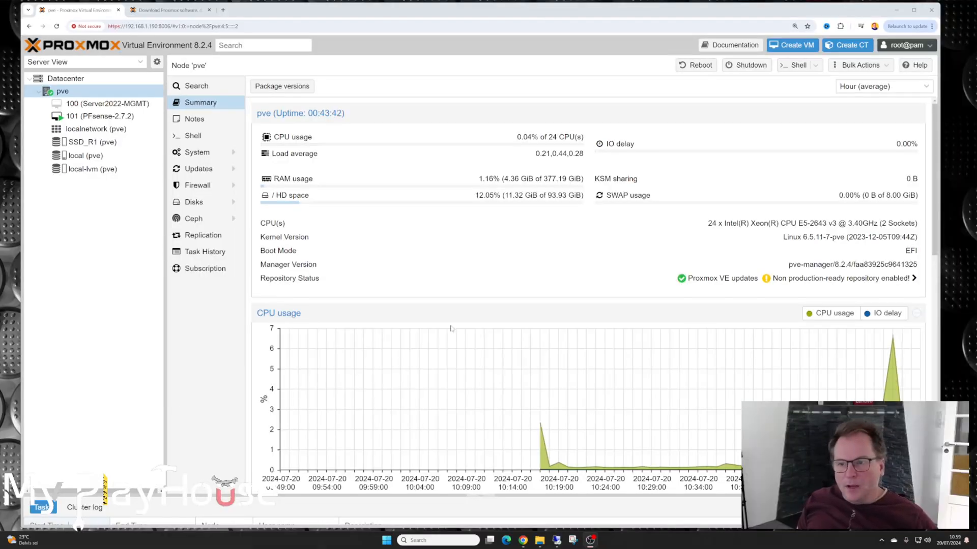